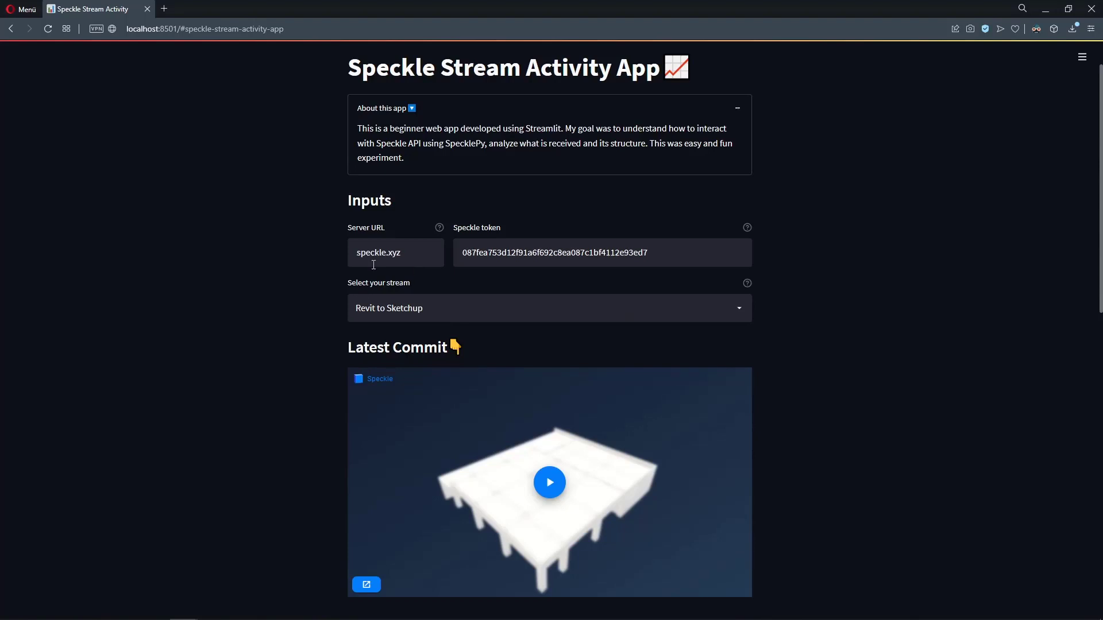
Step: Review the Speckle server URL and access token, then open the stream dropdown listing available streams
click(395, 251)
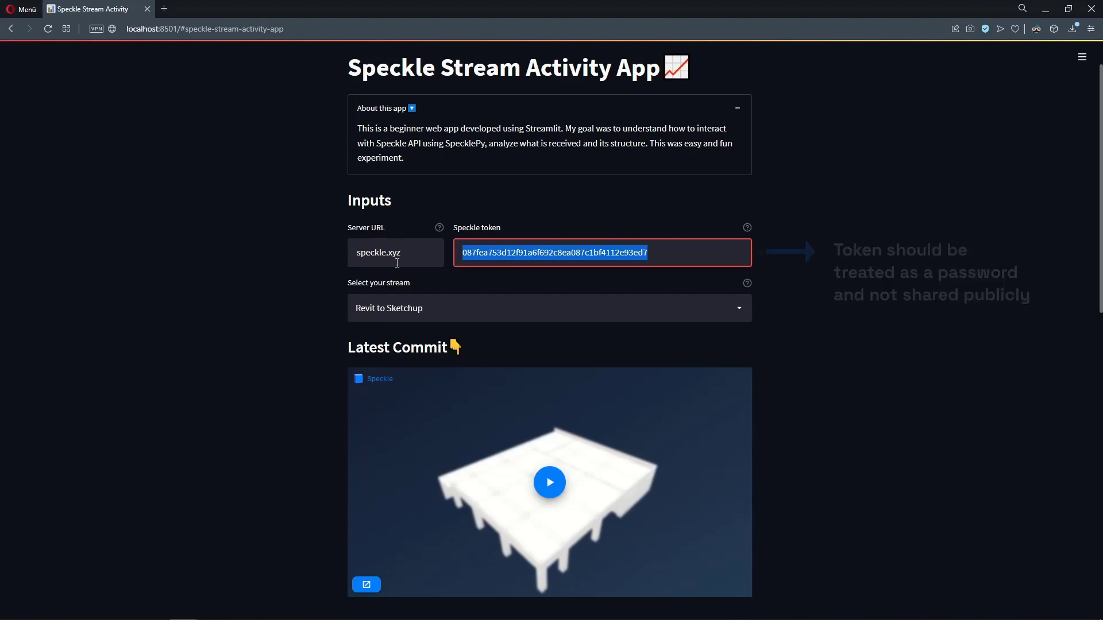
click(549, 308)
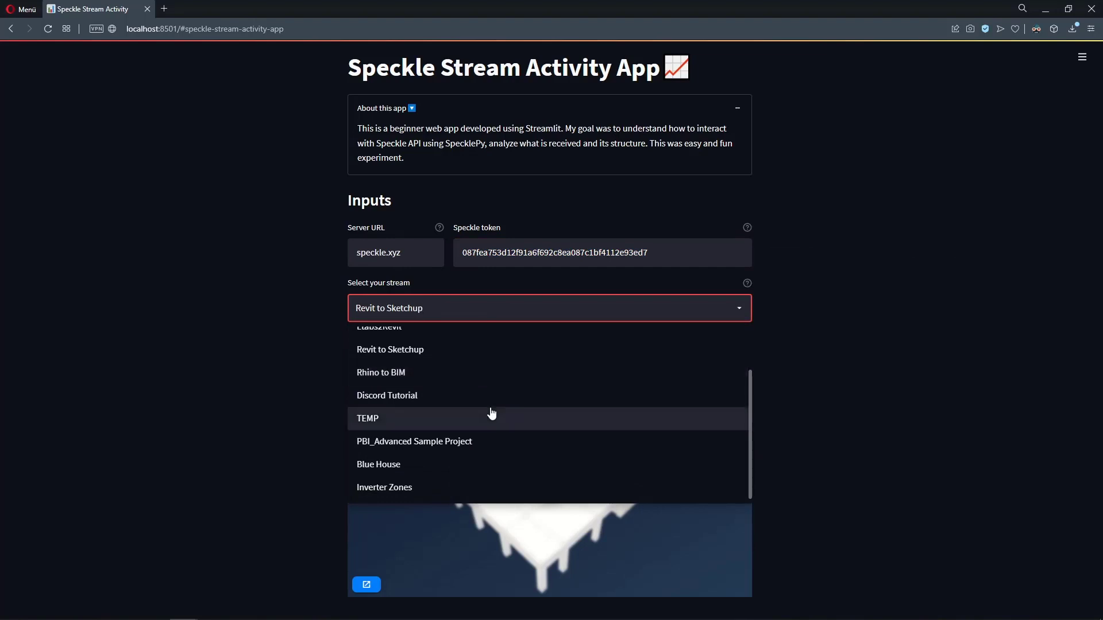
click(549, 308)
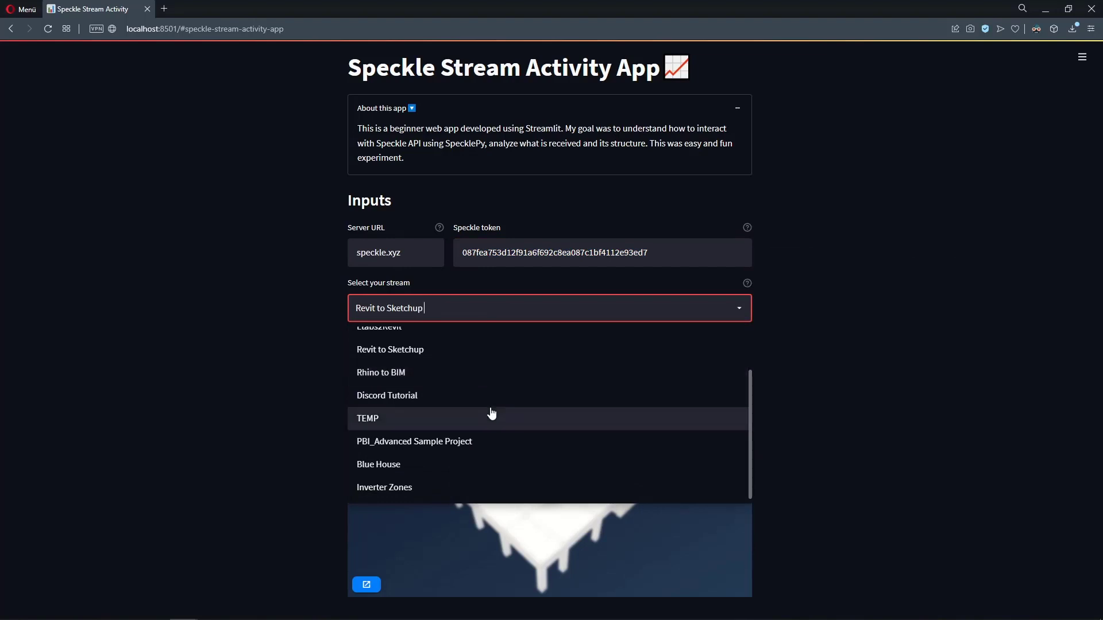
mouse_move(450, 377)
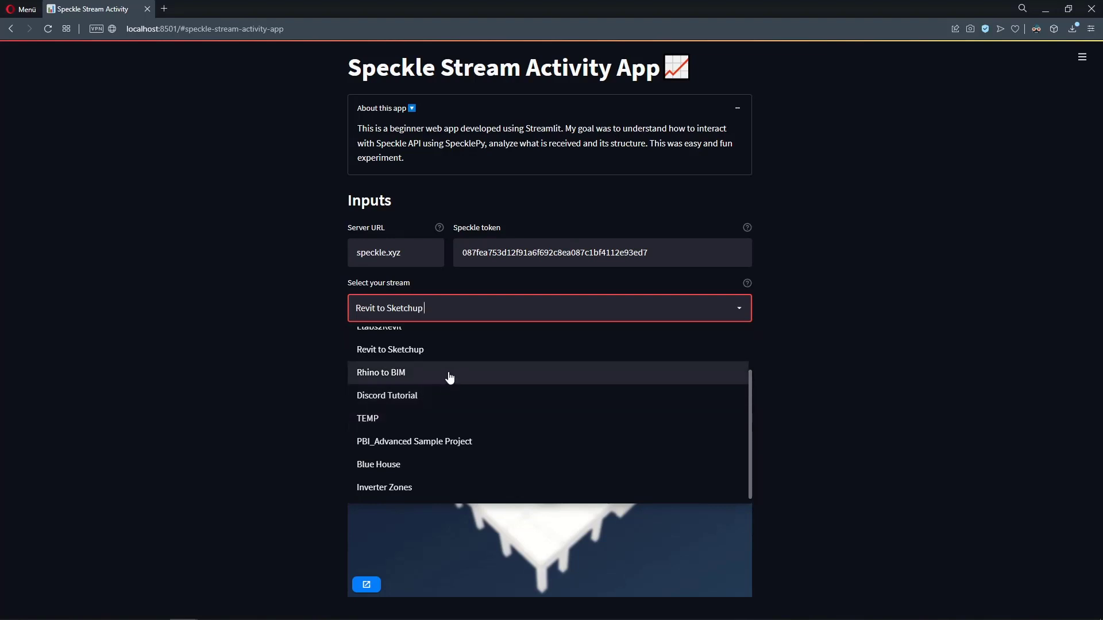
Step: Select the 'Rhino to BIM' stream and scroll through its Statistics, Graphs and Commit Activity Timeline
click(381, 373)
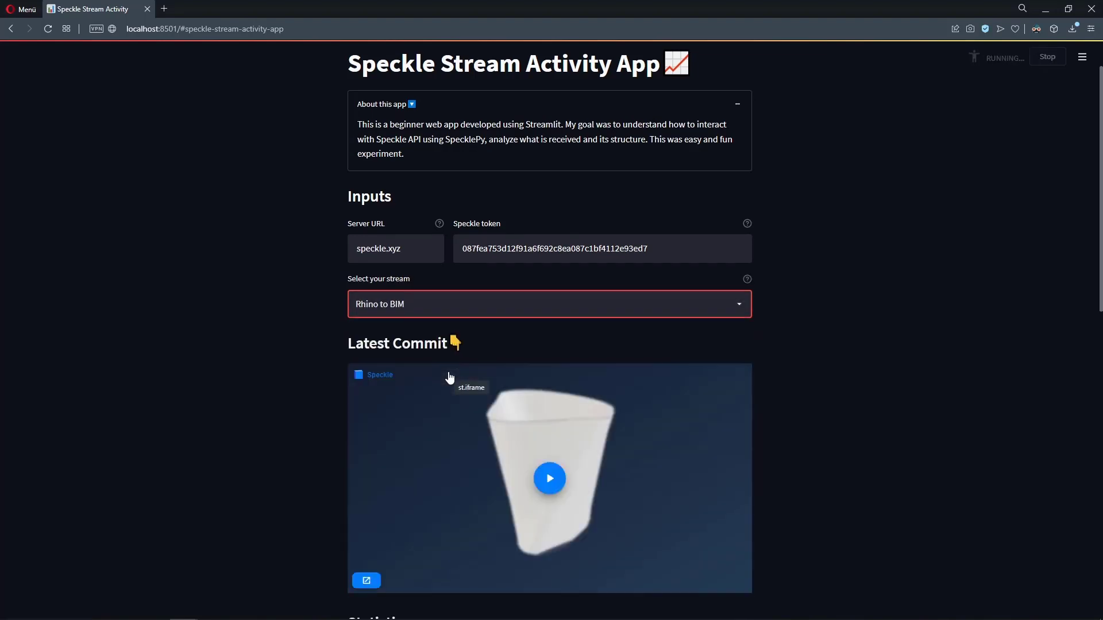
scroll(down, 3)
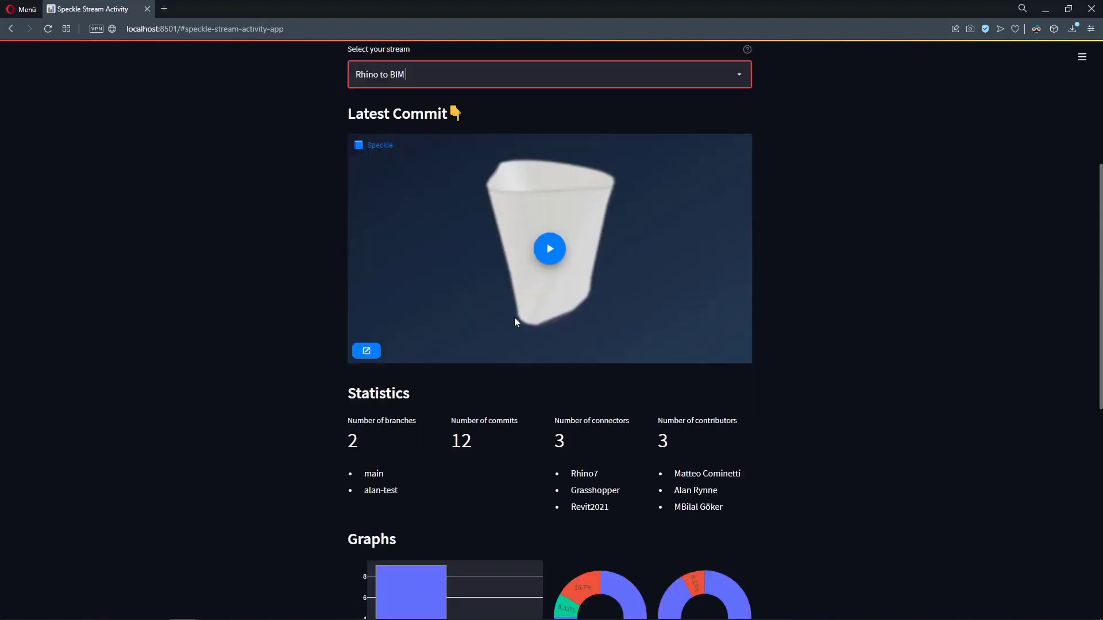
mouse_move(595, 282)
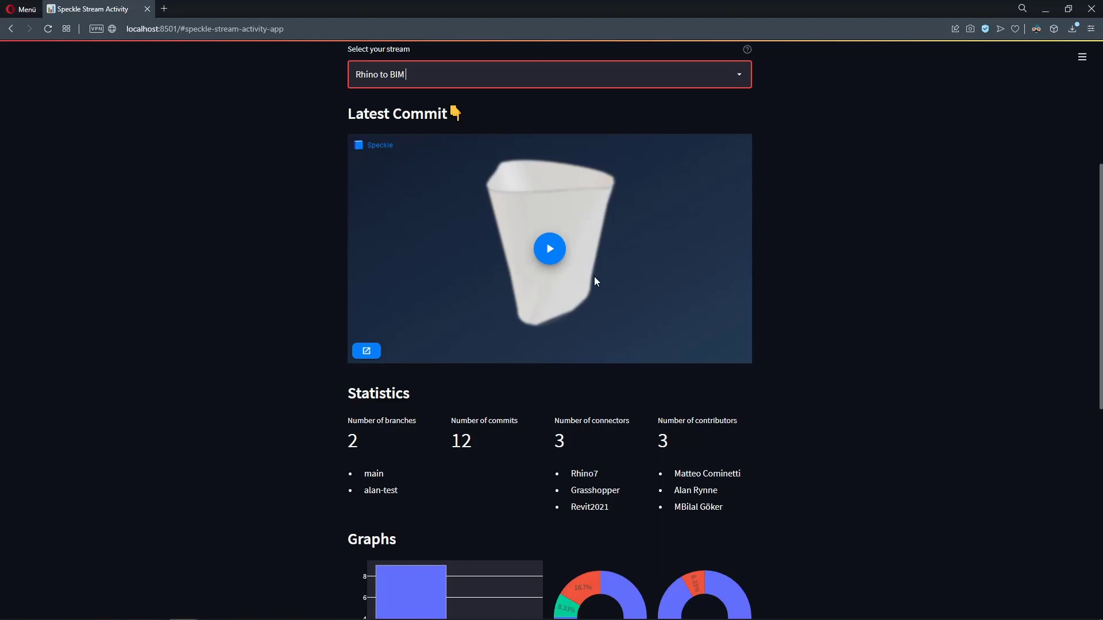
scroll(down, 3)
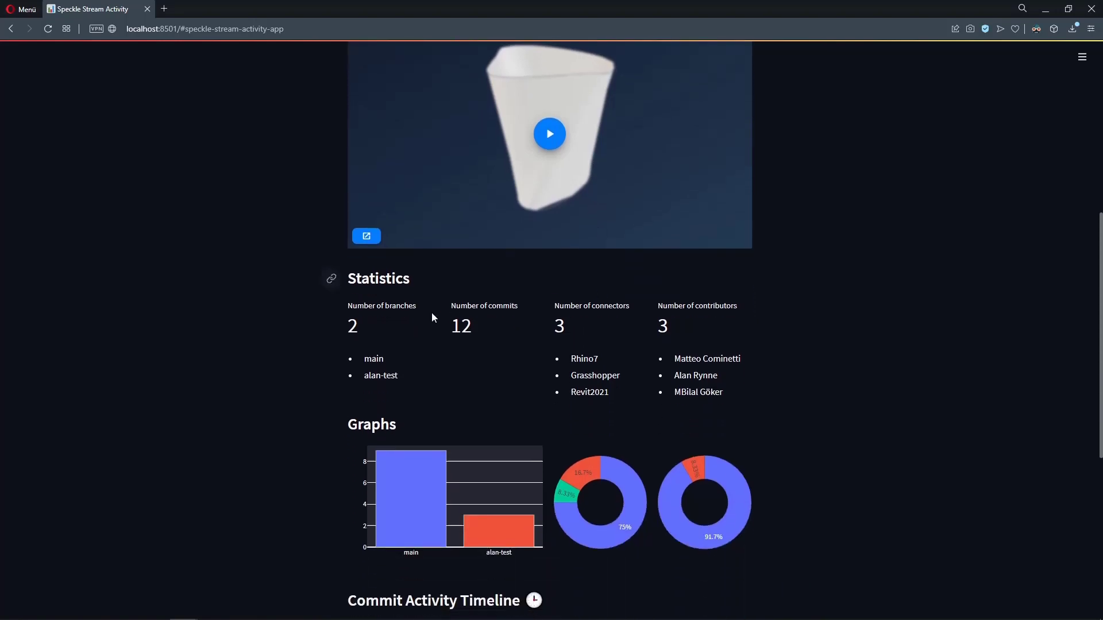
scroll(down, 3)
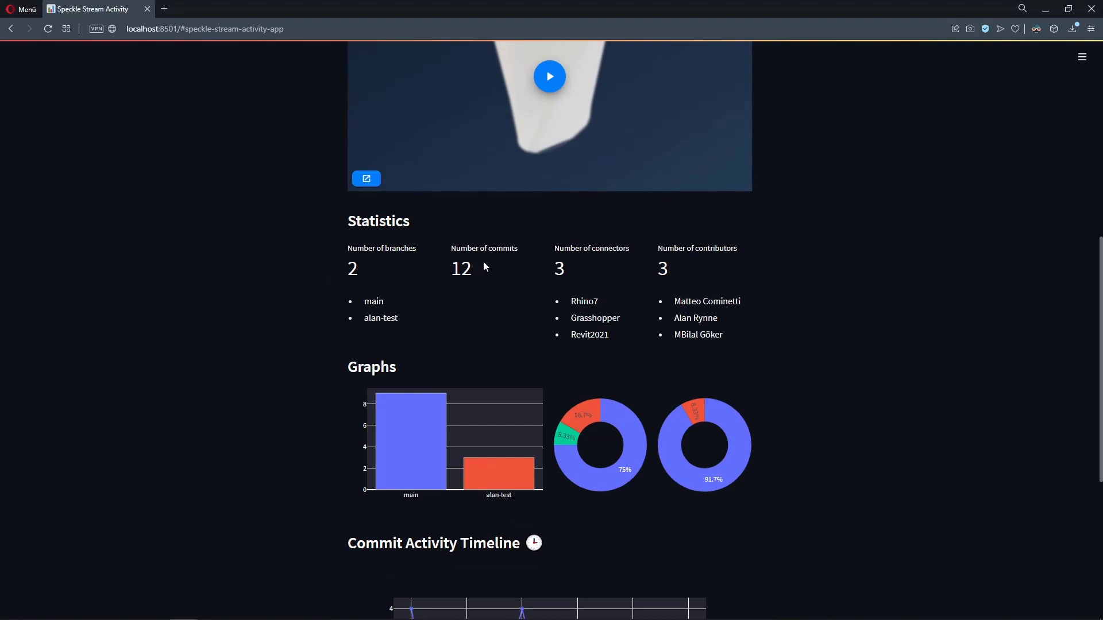
mouse_move(706, 295)
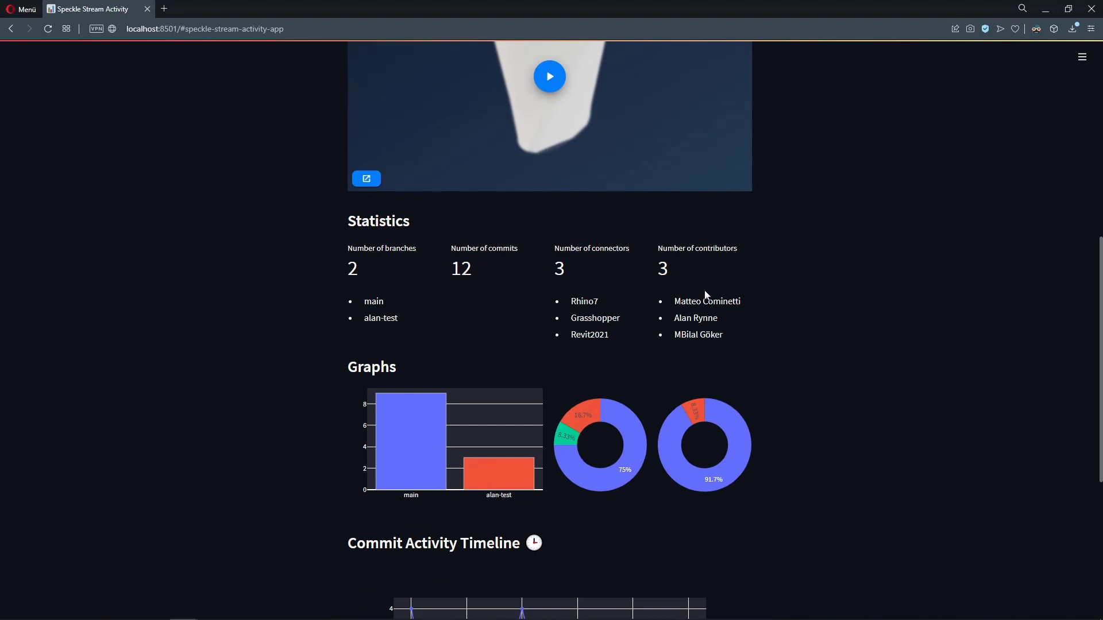
scroll(down, 3)
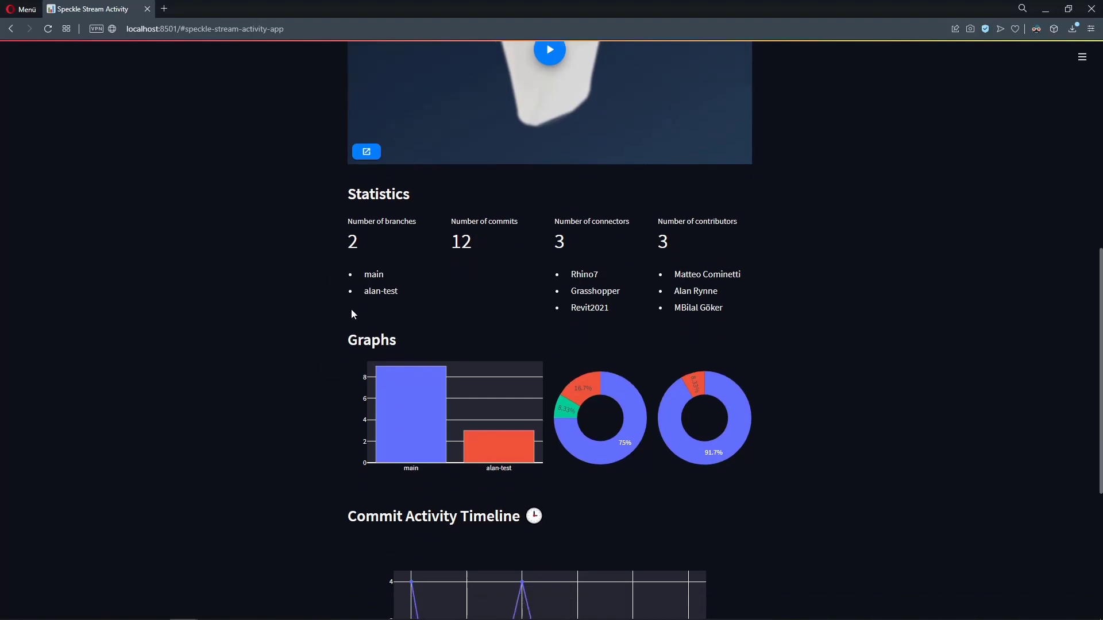
scroll(down, 3)
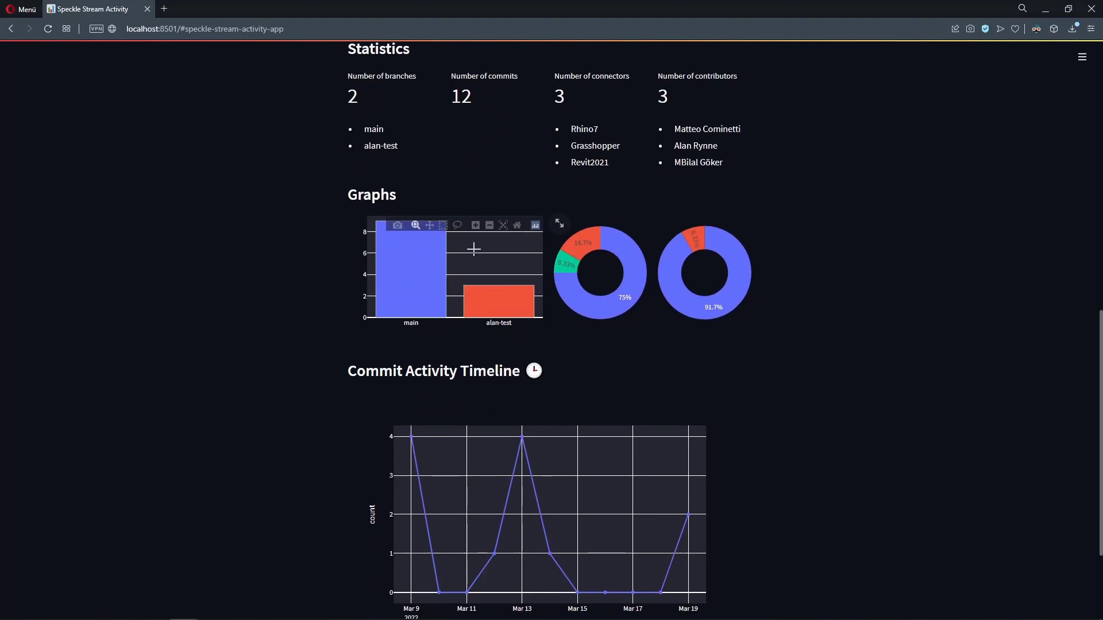
mouse_move(464, 275)
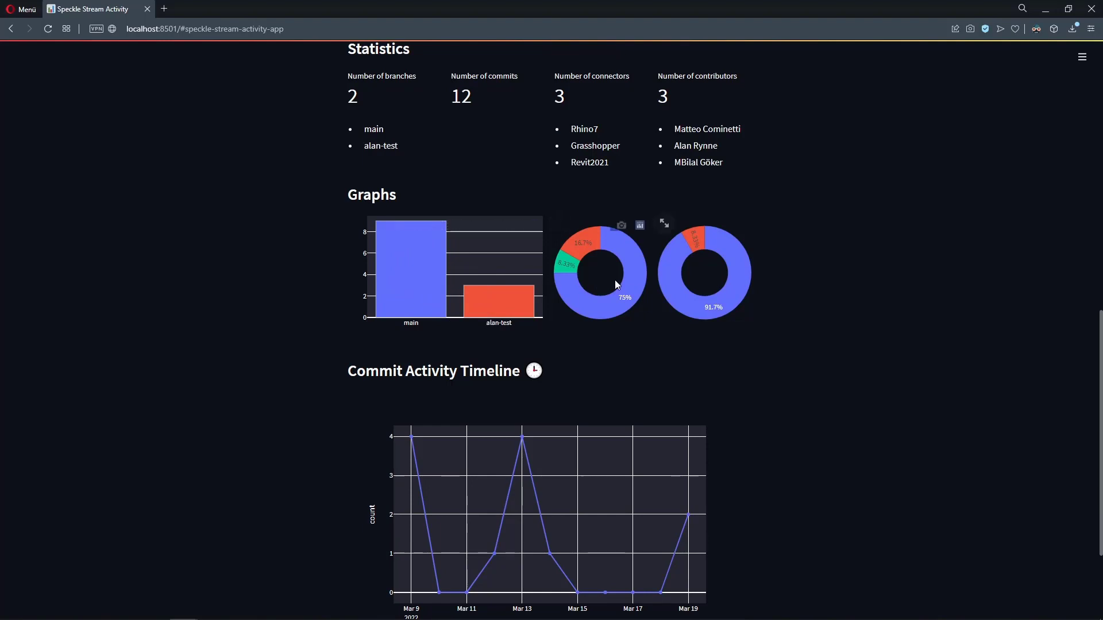
mouse_move(686, 250)
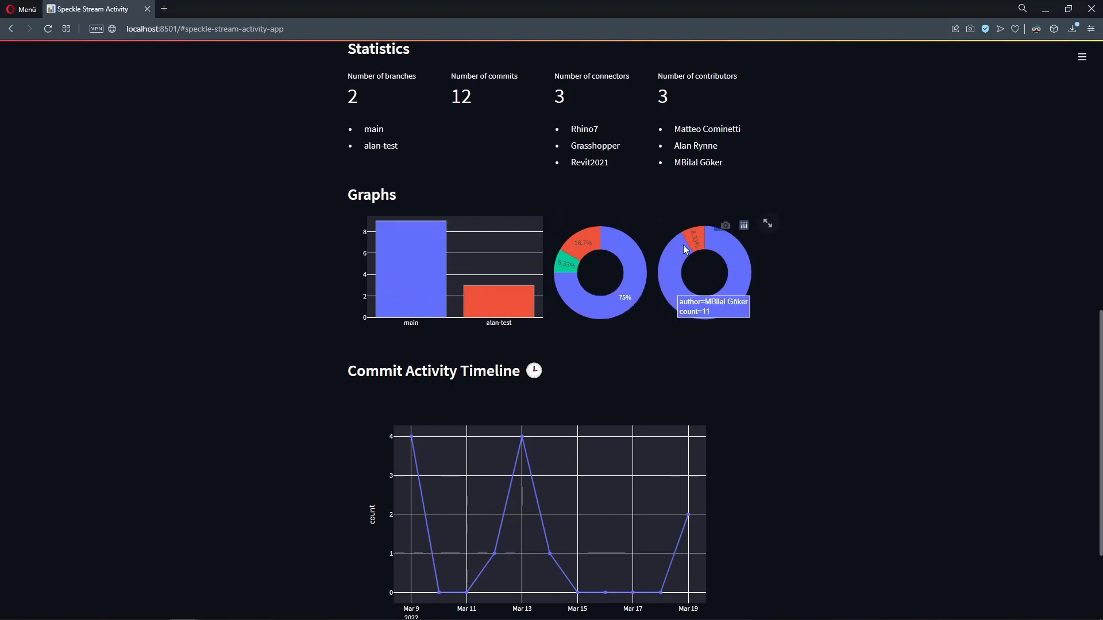
scroll(down, 3)
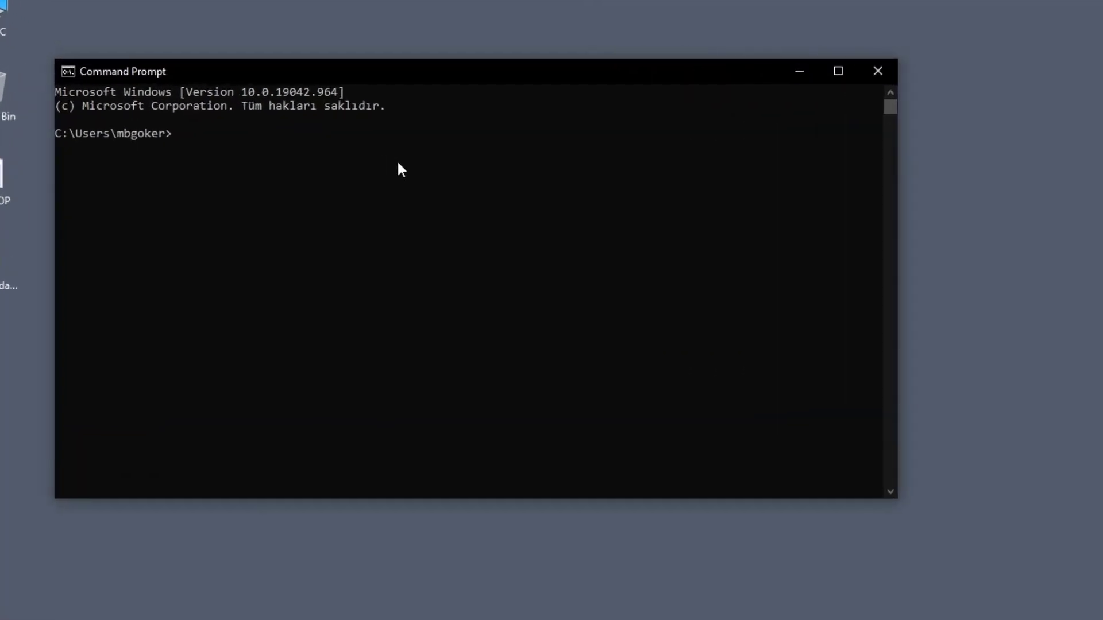
Step: Run pip install for streamlit, specklepy and pandas, each already satisfied
text(pip install)
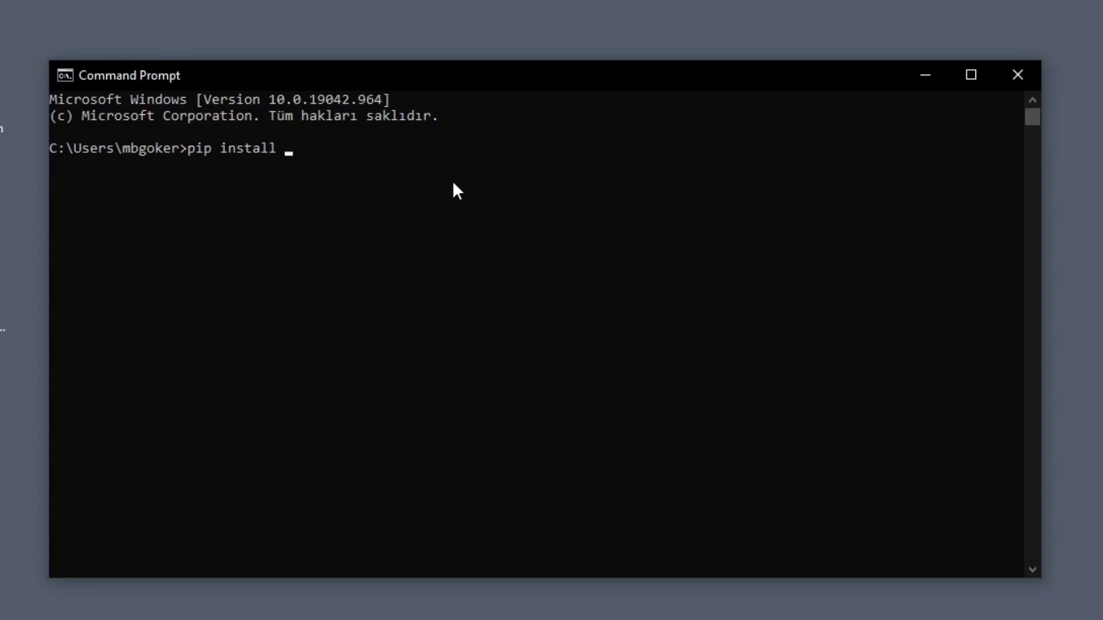
text(streamlit)
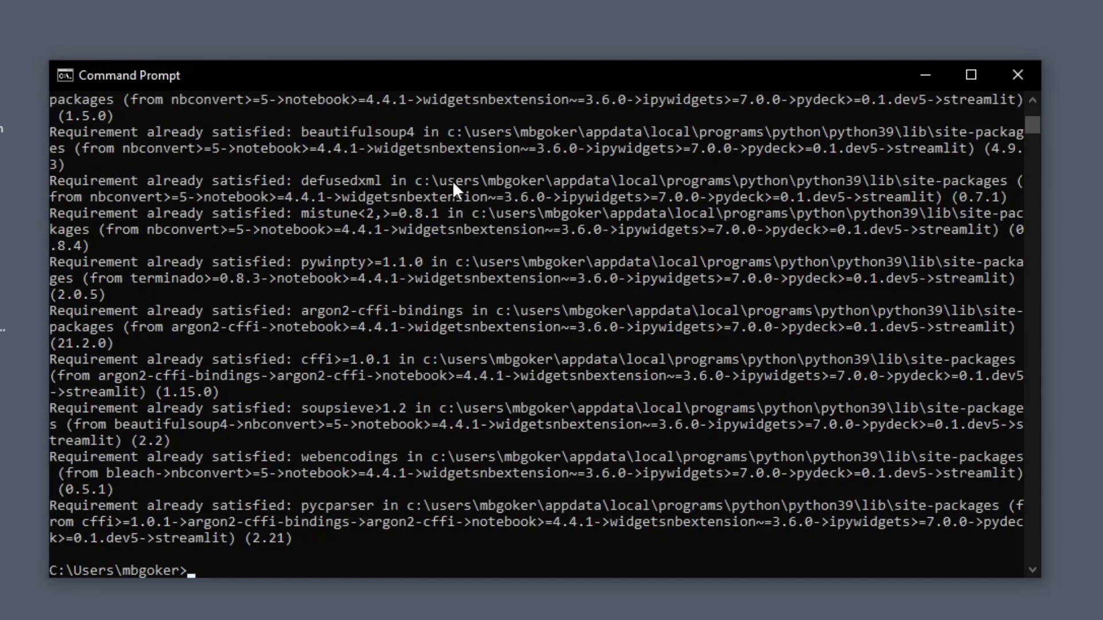
text(pip inst)
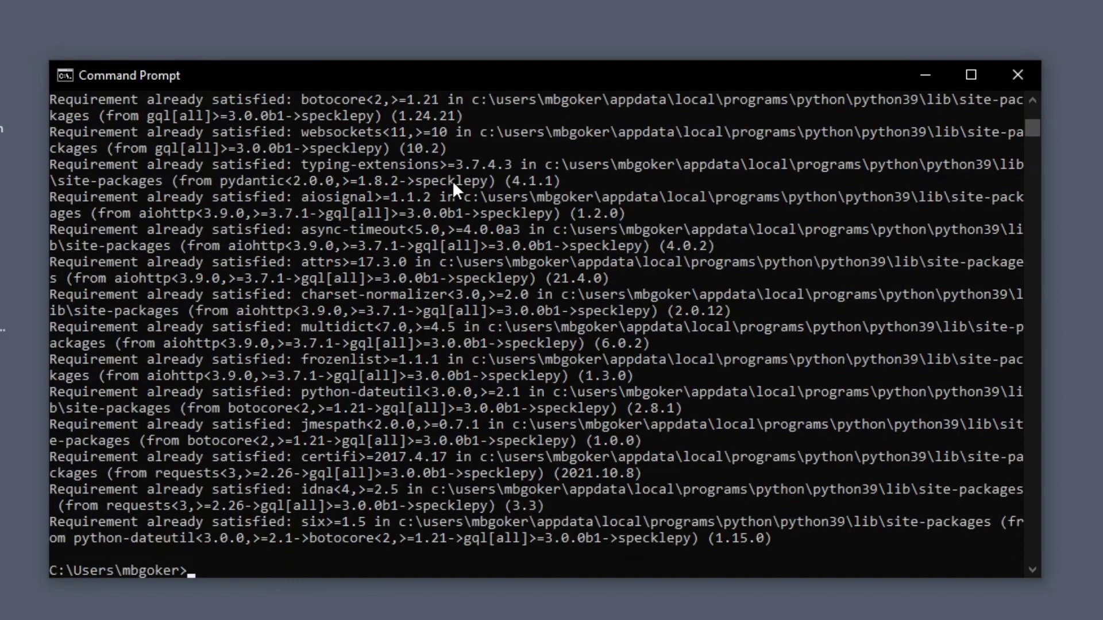
text(pip install)
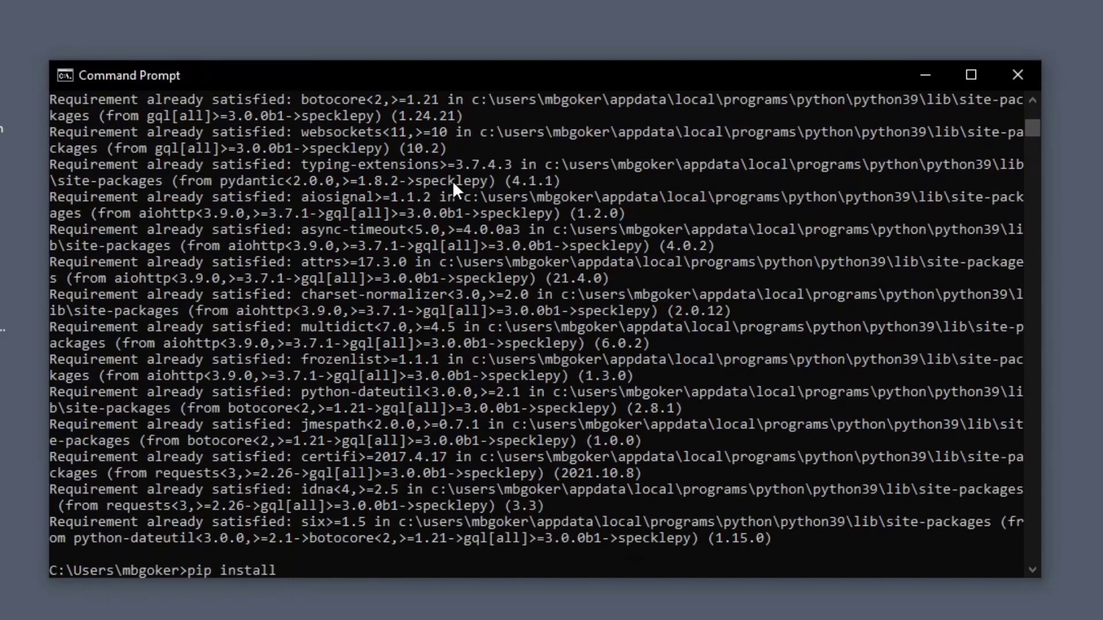
text(pandas)
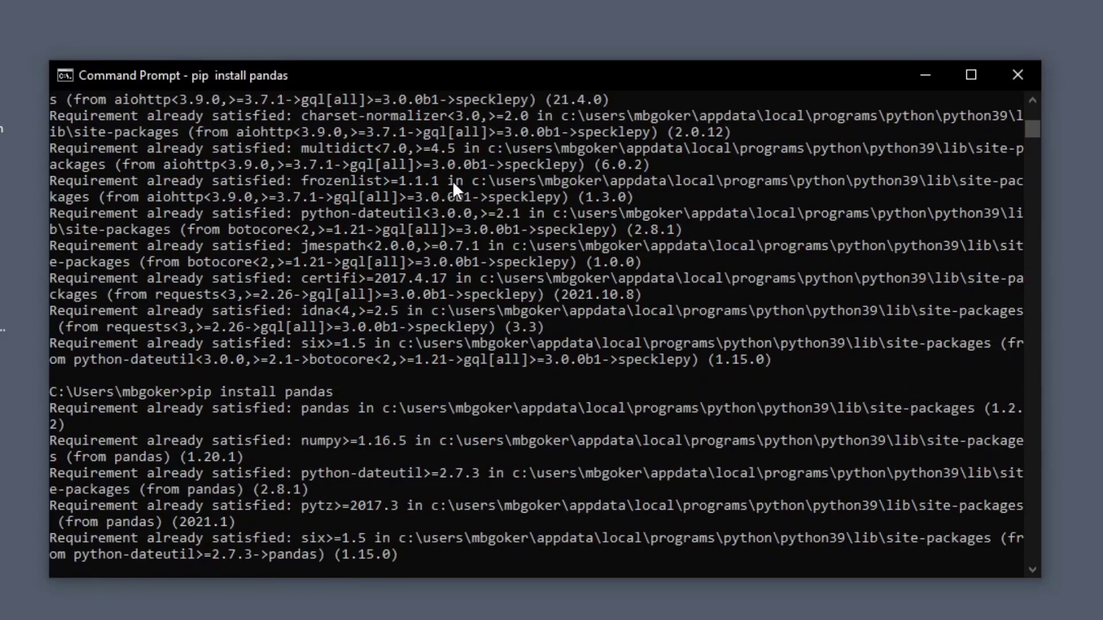
Step: Begin typing the pip install plotly-express command
text(p)
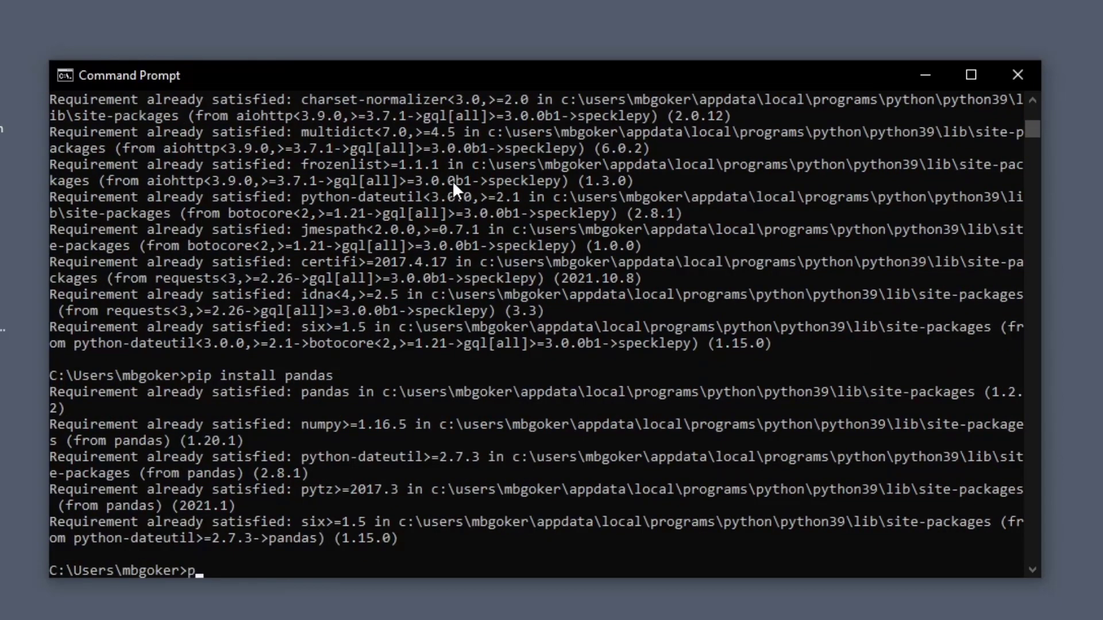
text(ip install)
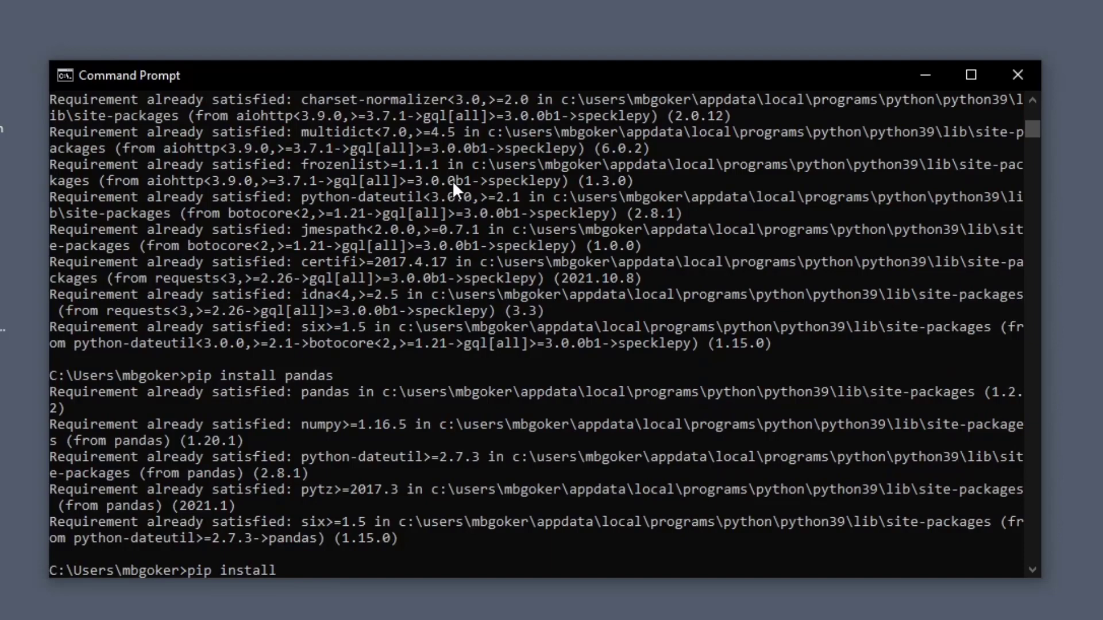
text(plotly-ex)
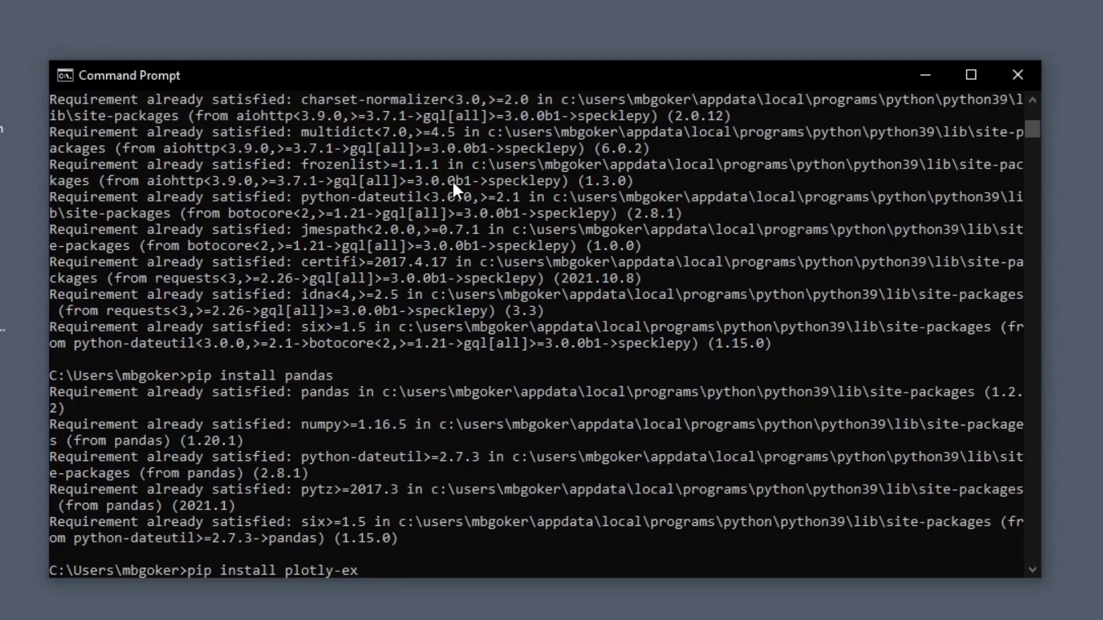